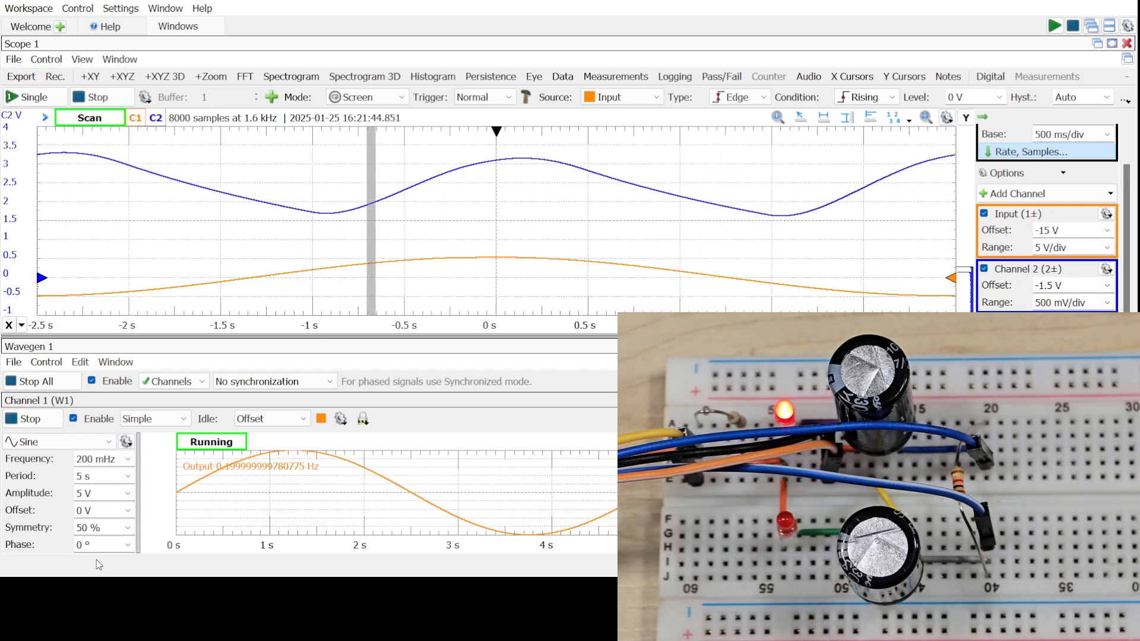
- Set the Wavegen frequency to 1 Hz and store the output capture as red reference R1 named Output
left_click(32, 97)
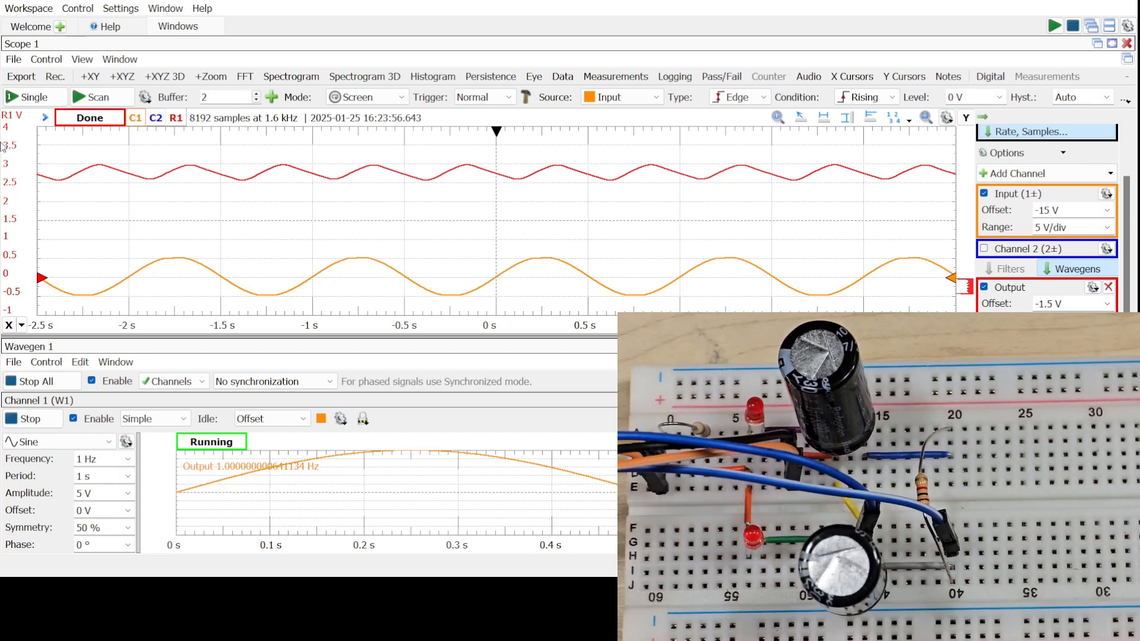
- Show channel 2 again, acquire the lower capacitor voltage and store it as reference R2
left_click(28, 96)
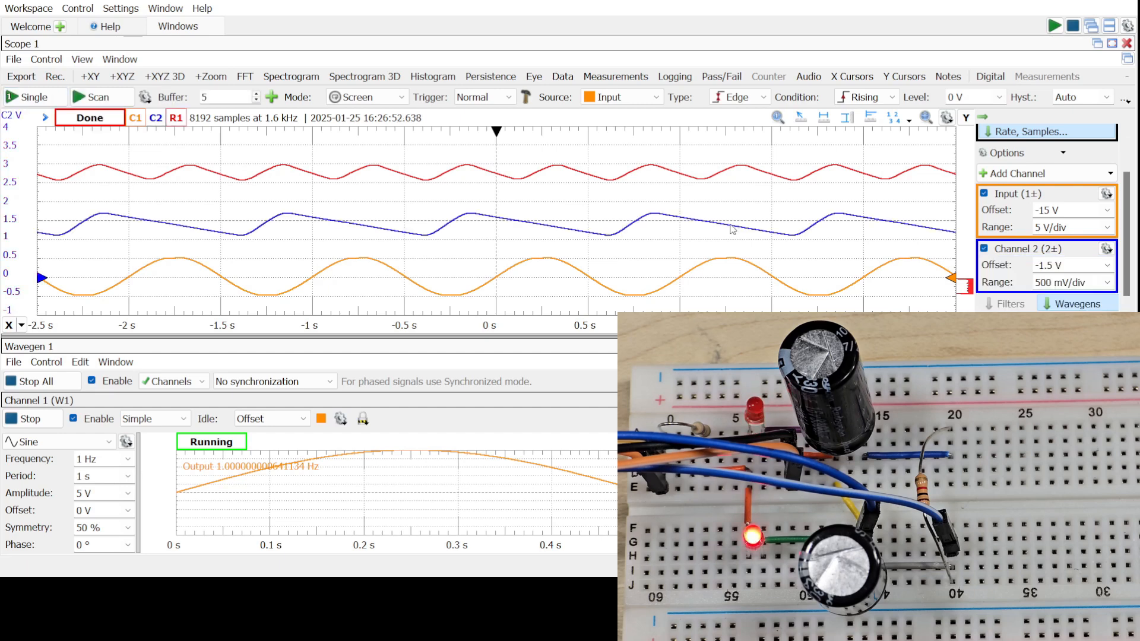
mouse_move(120, 225)
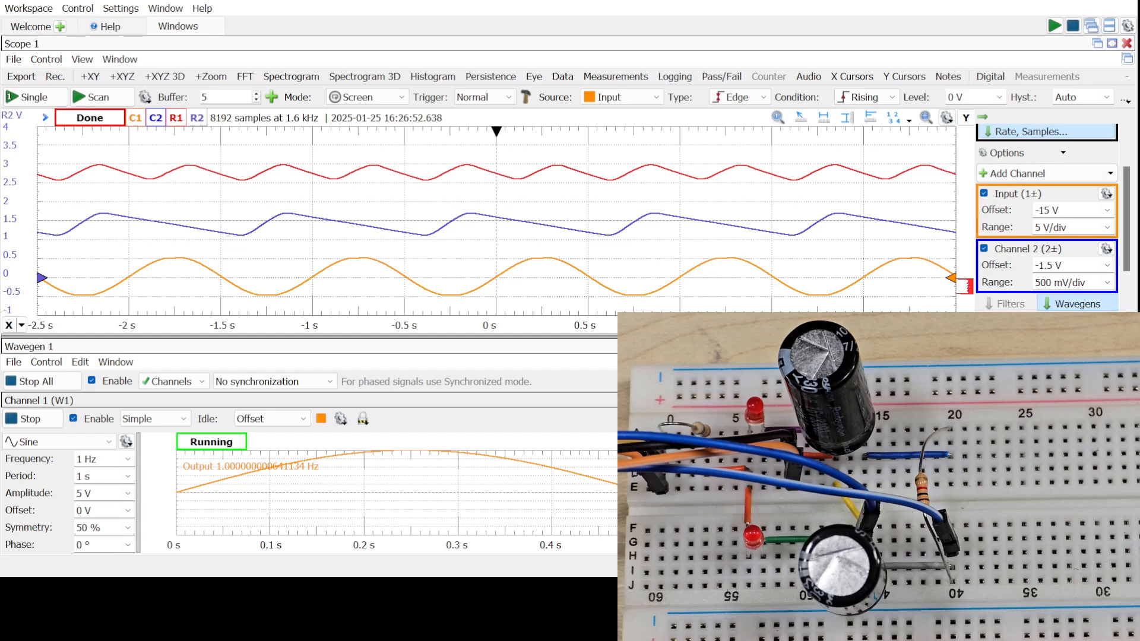
scroll("down", 3)
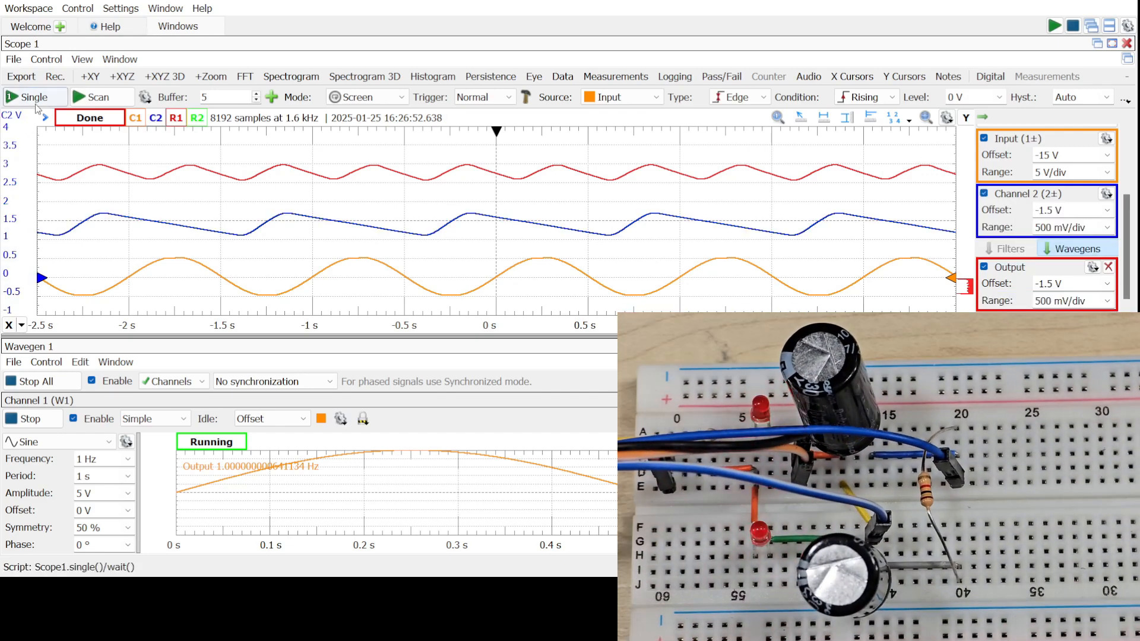
- Single-capture the upper capacitor voltage as reference R3, naming R2 Lower Cap and R3 Upper Cap in cyan
left_click(30, 97)
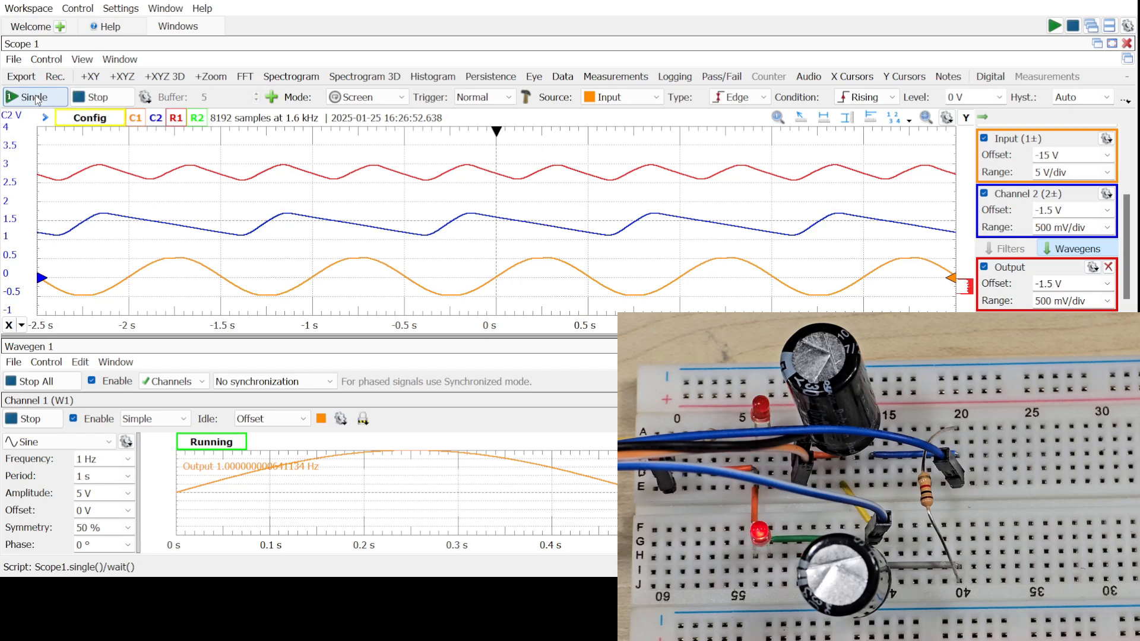
left_click(31, 96)
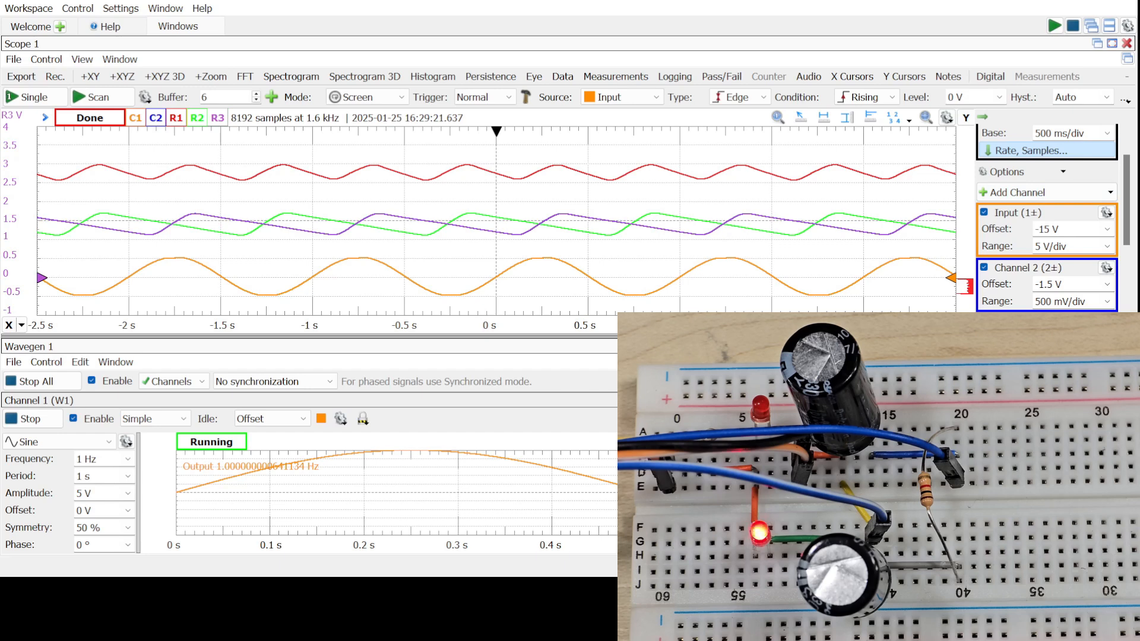
scroll("down", 3)
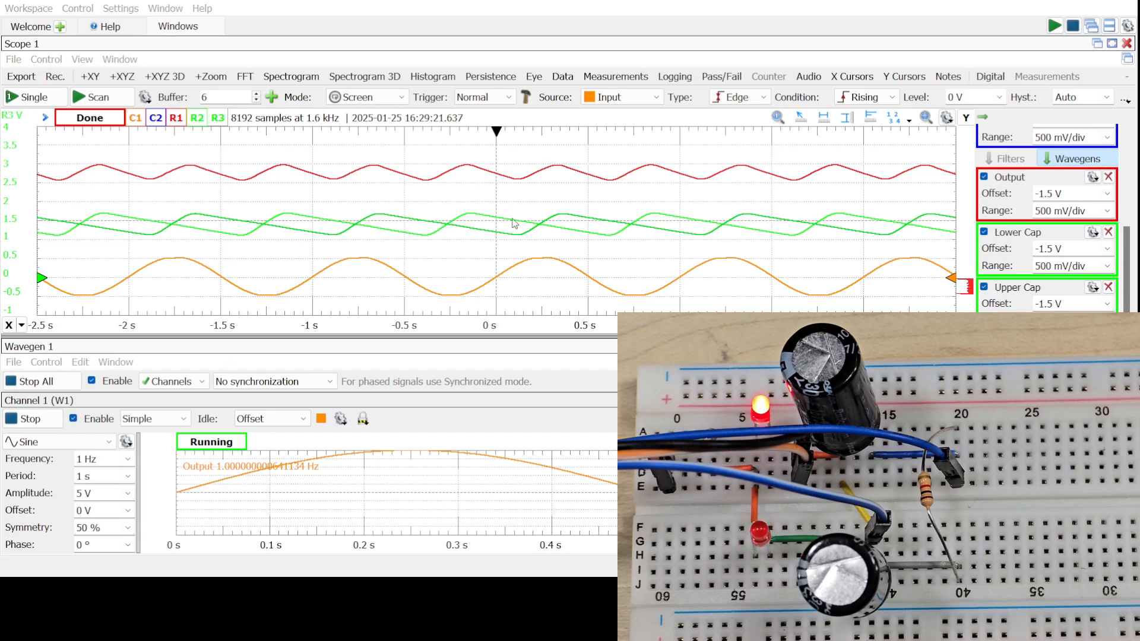
scroll("up", 3)
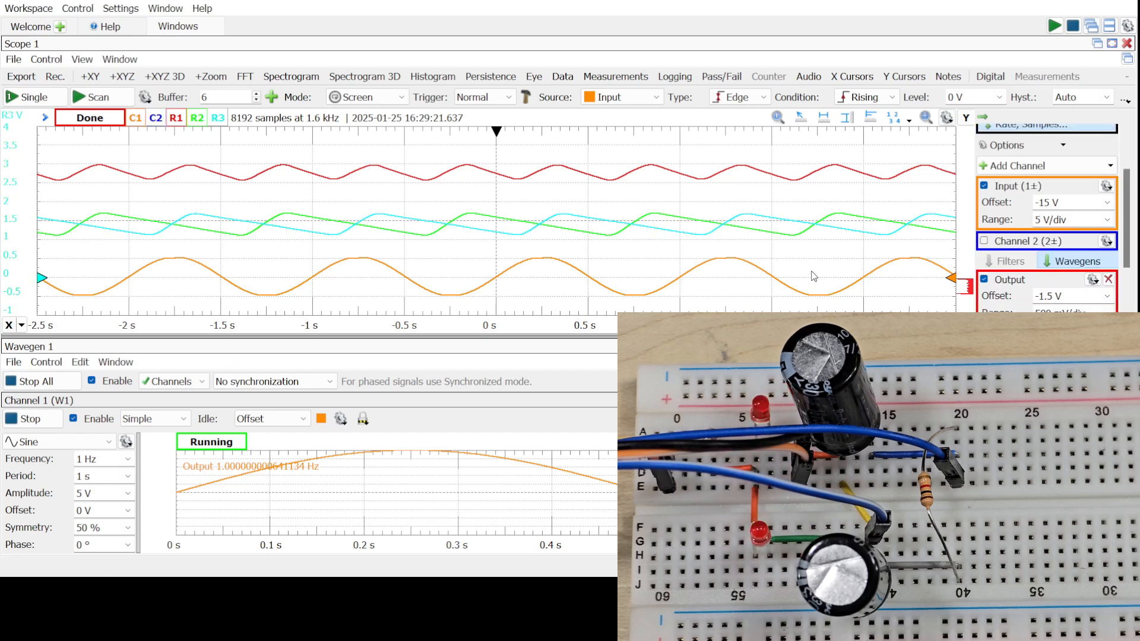
mouse_move(707, 284)
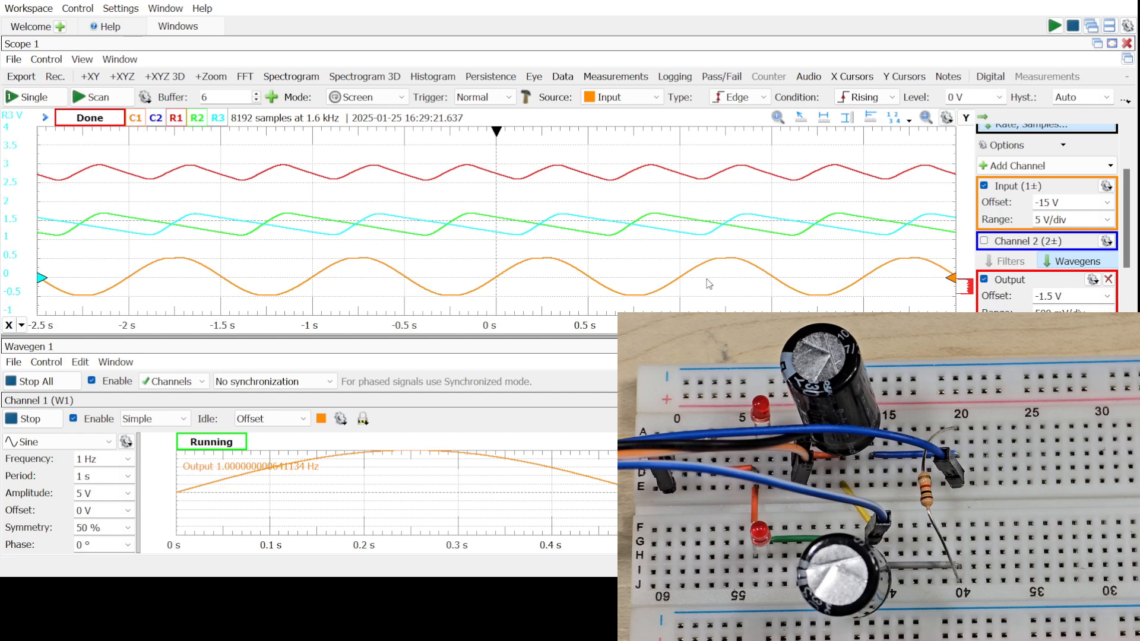
mouse_move(1099, 232)
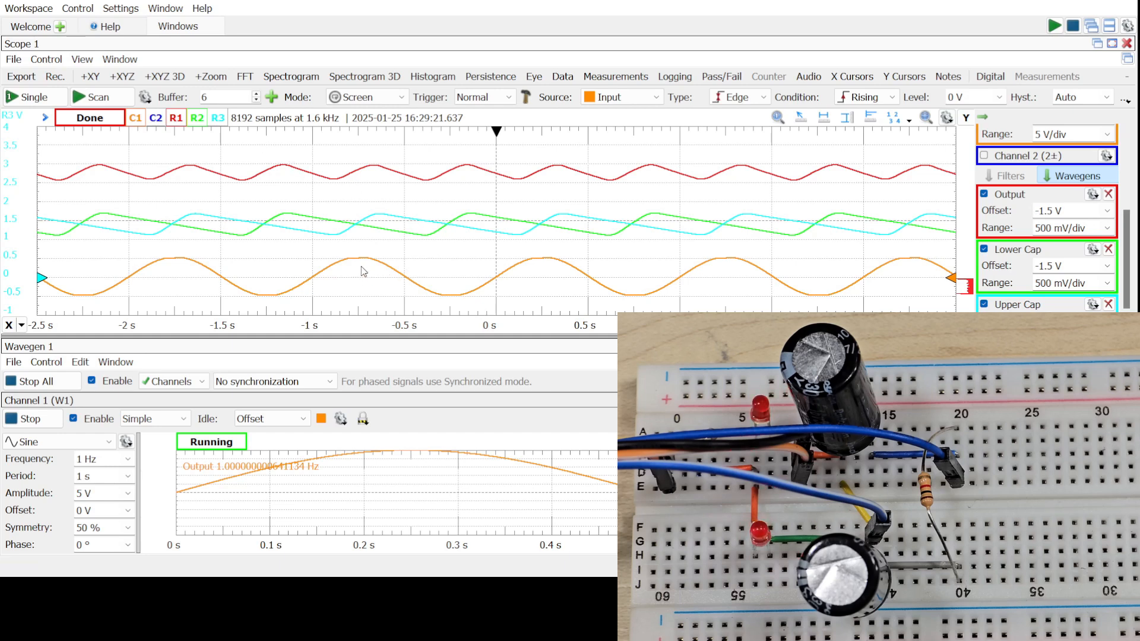
mouse_move(288, 226)
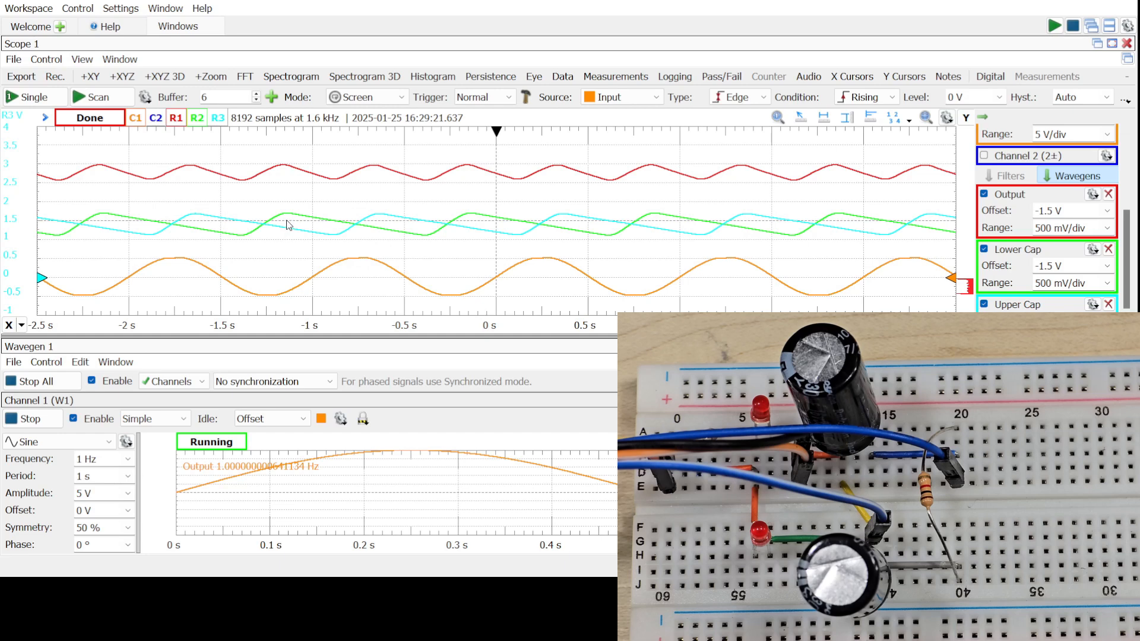
mouse_move(373, 218)
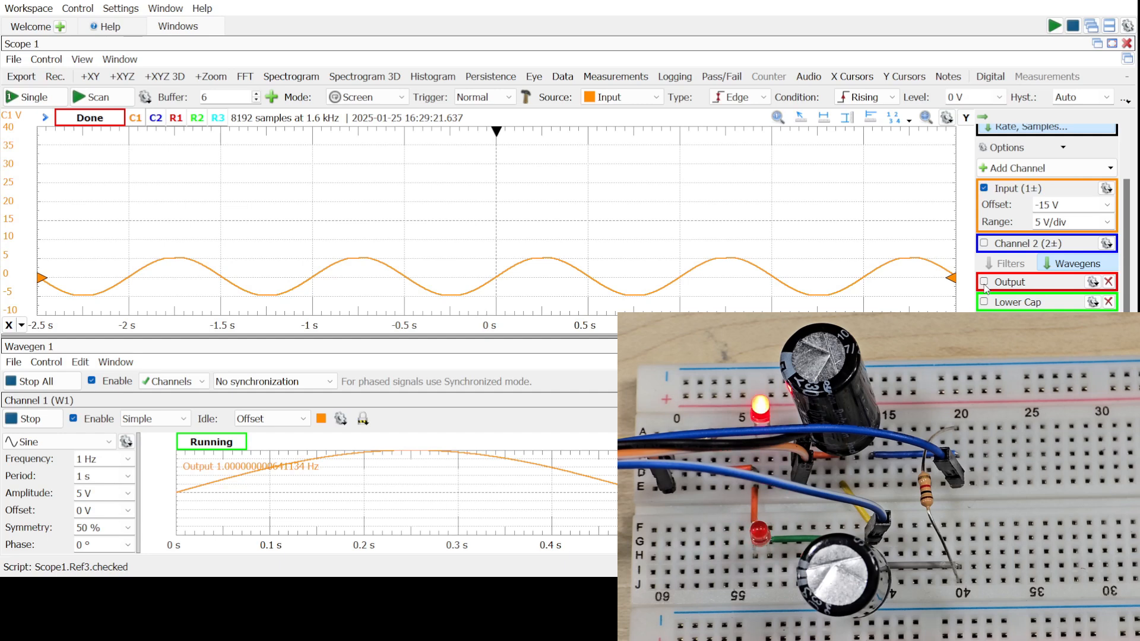
- Hide Output, show Lower Cap beside the input, then hide Lower Cap leaving Upper Cap
left_click(983, 302)
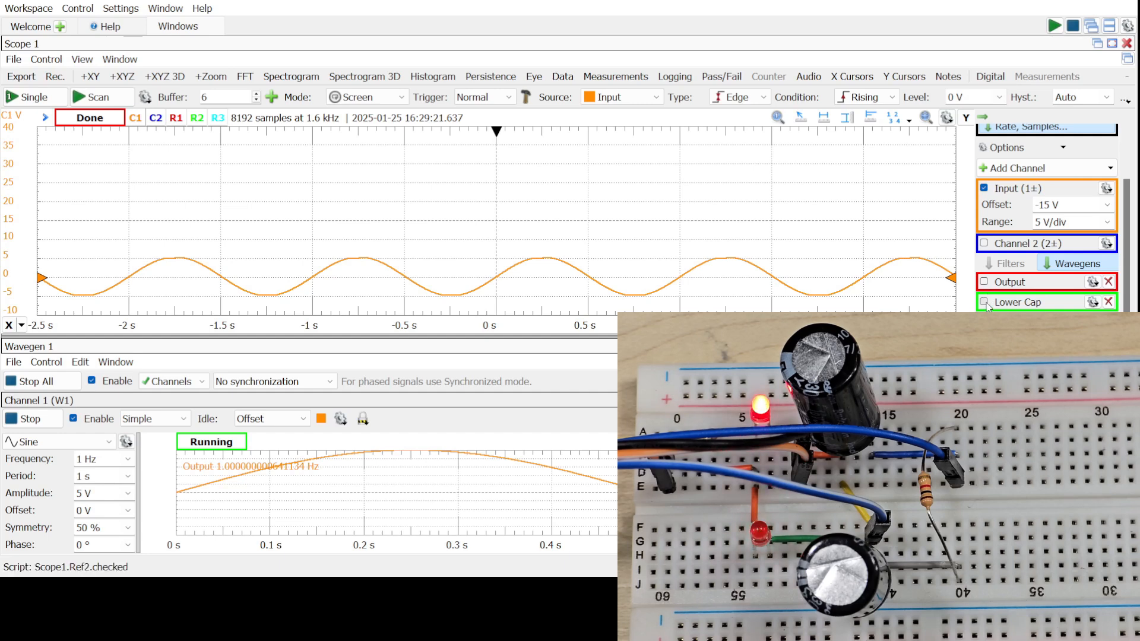
left_click(984, 302)
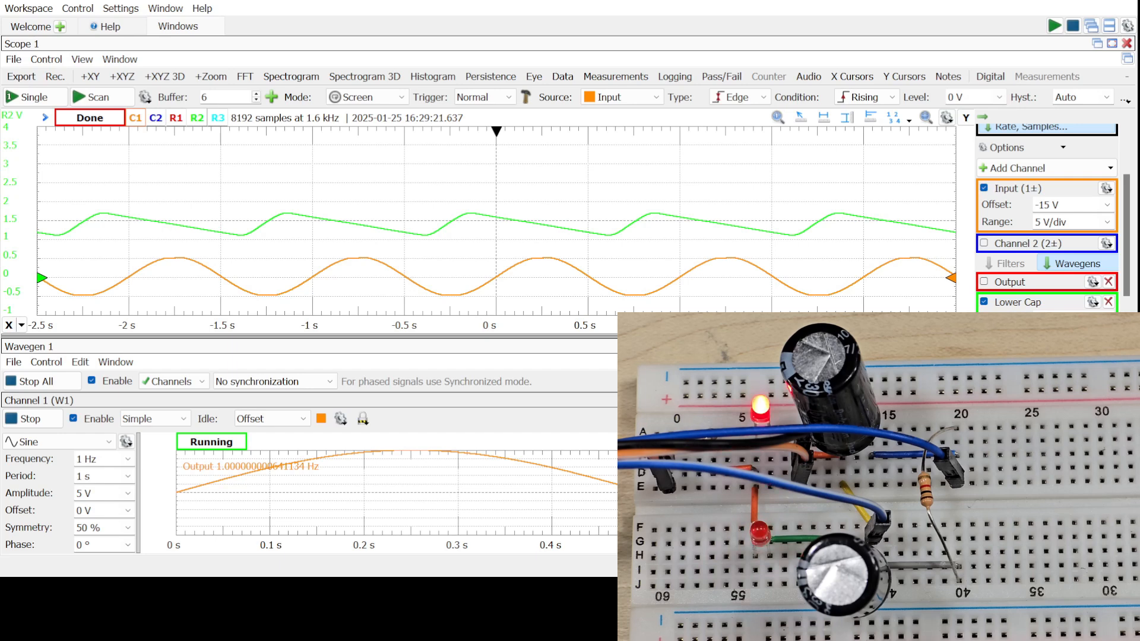
mouse_move(595, 307)
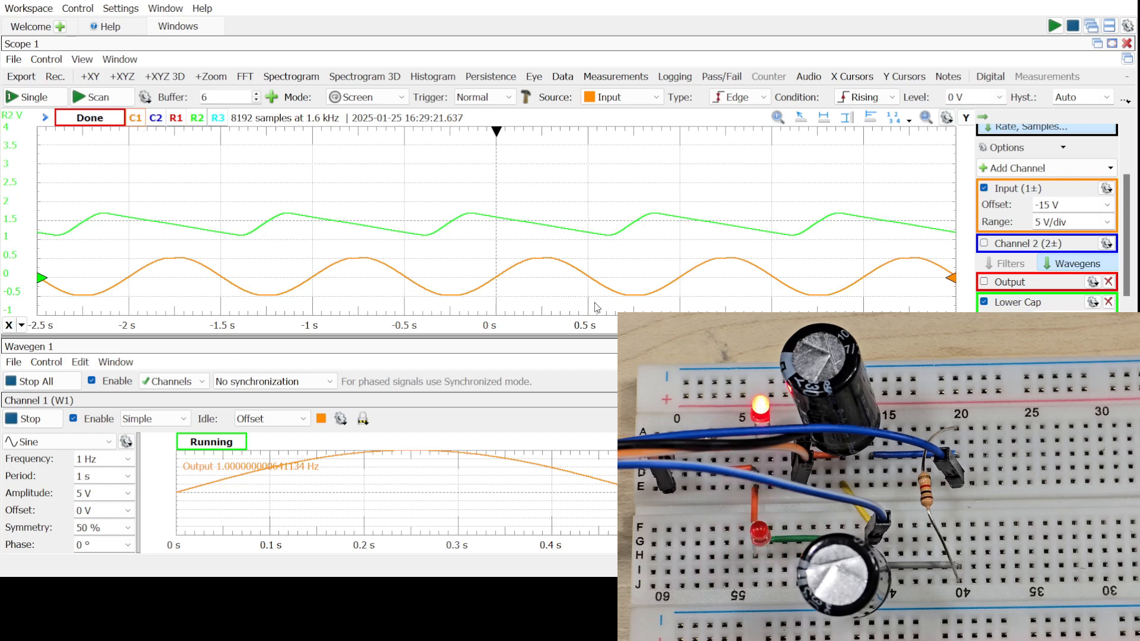
mouse_move(438, 295)
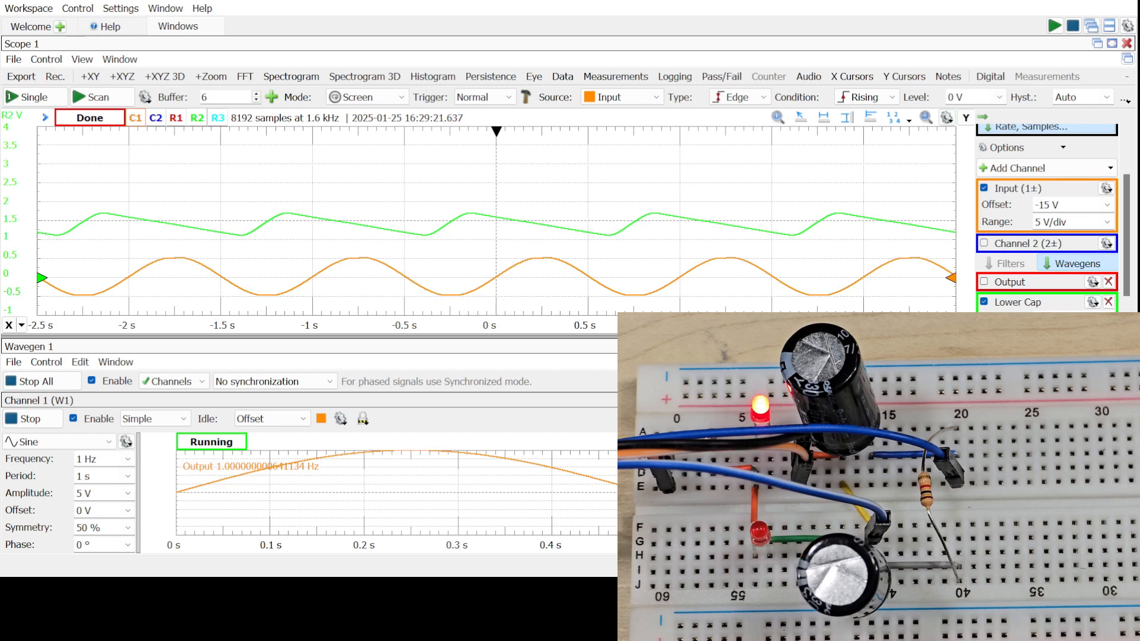
left_click(983, 267)
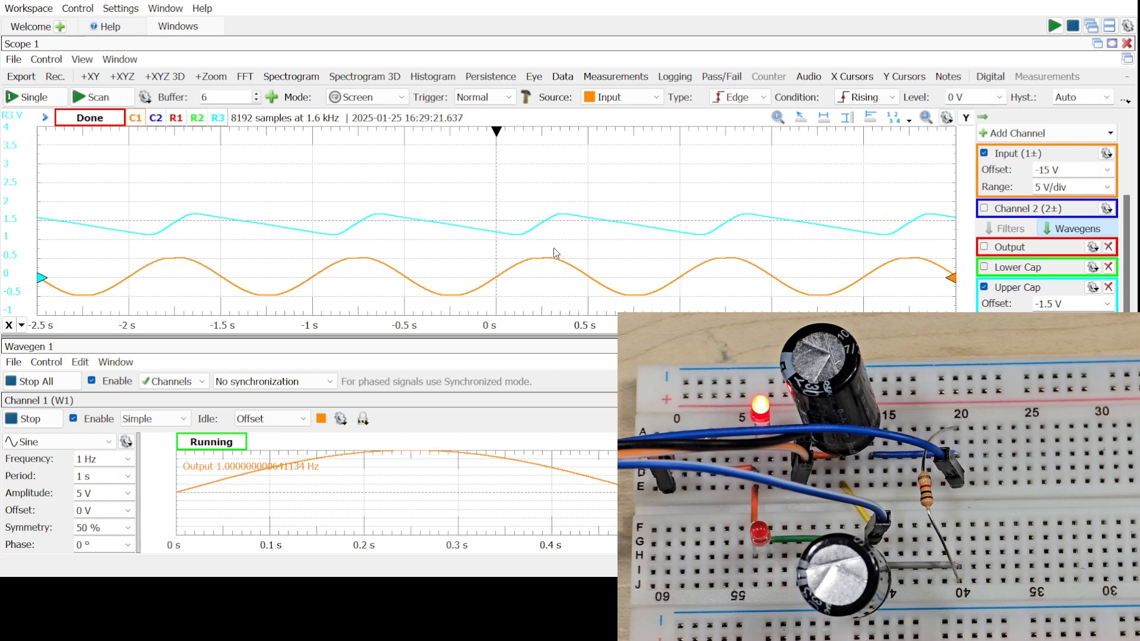
mouse_move(531, 260)
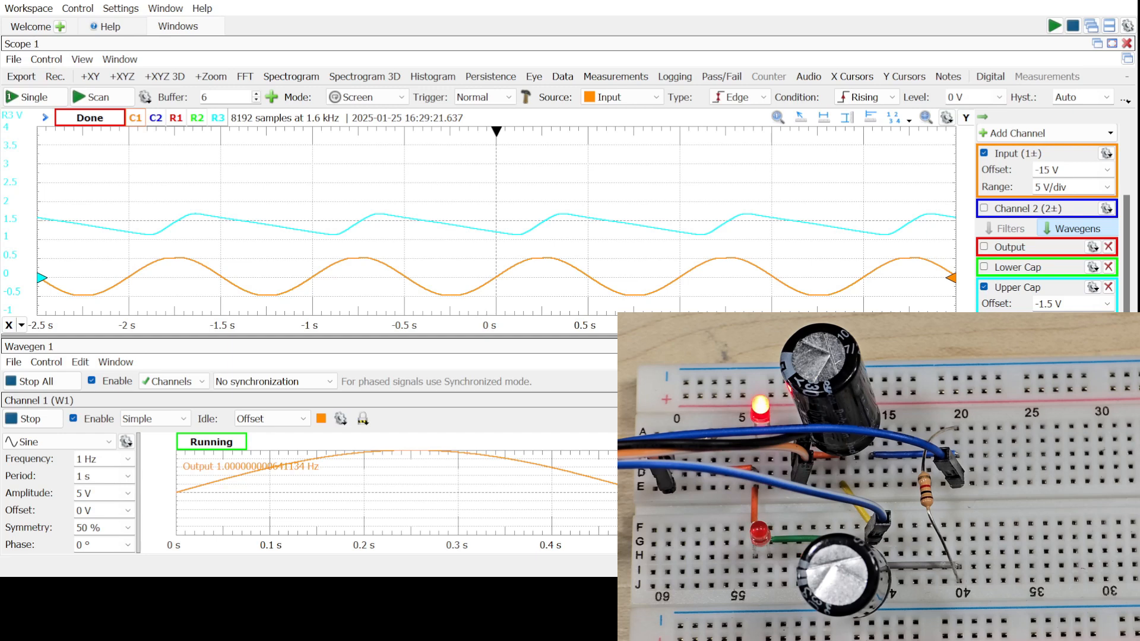
mouse_move(970, 278)
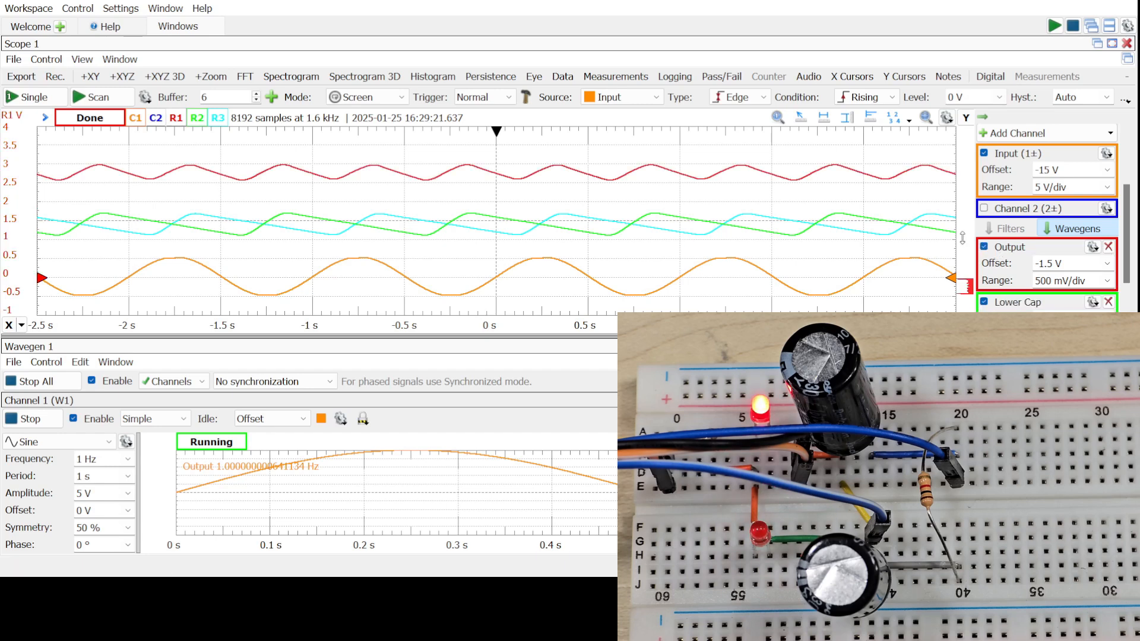
mouse_move(555, 216)
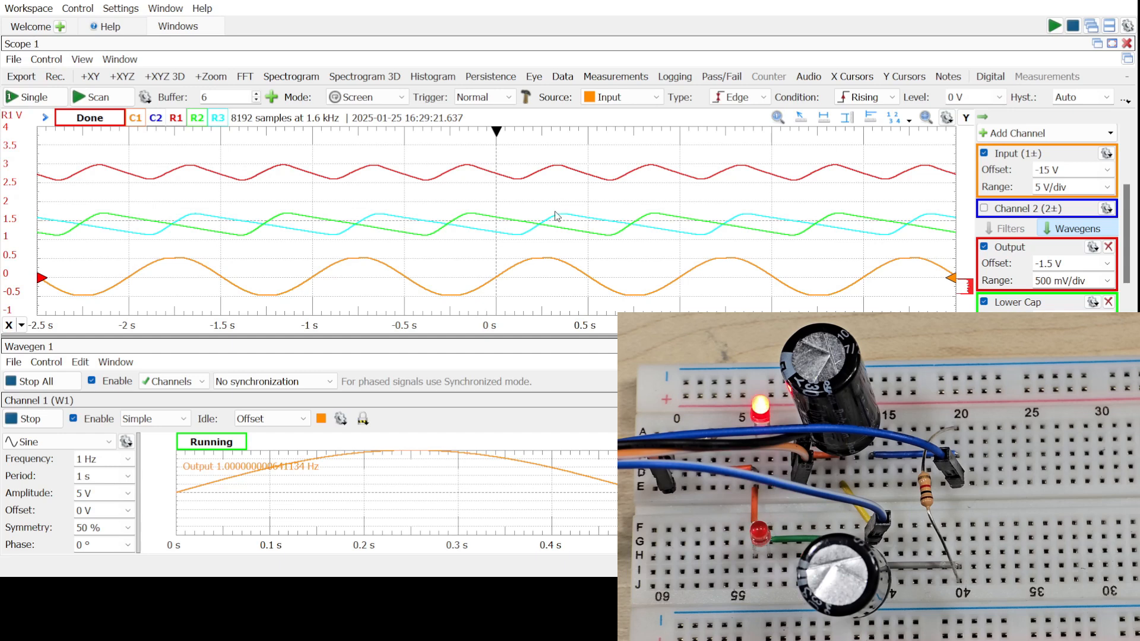
mouse_move(443, 223)
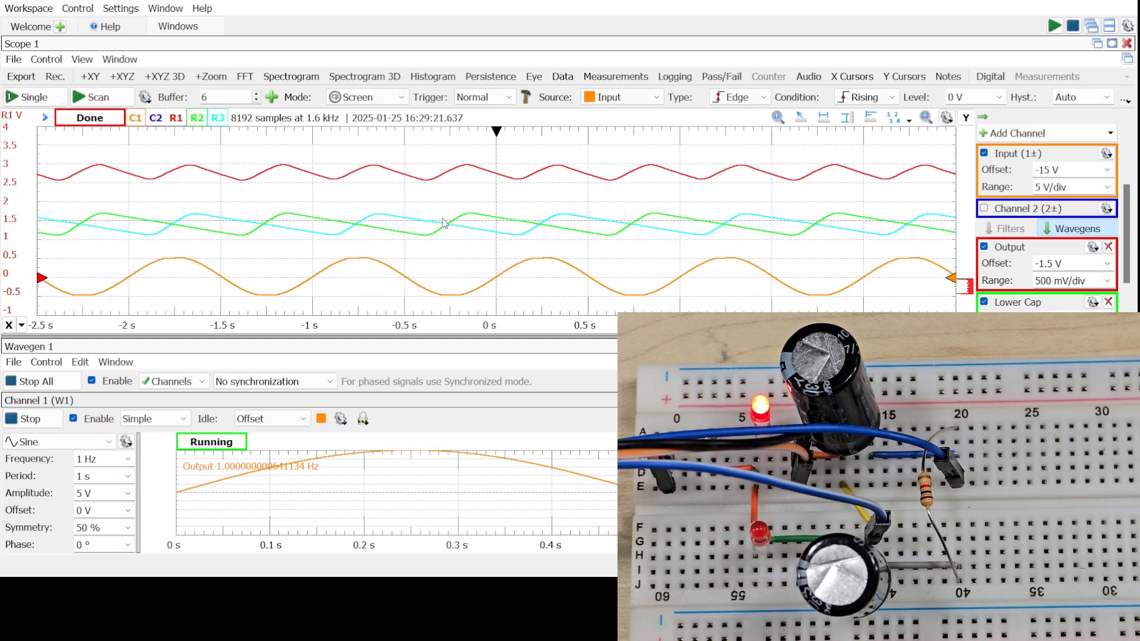
mouse_move(449, 226)
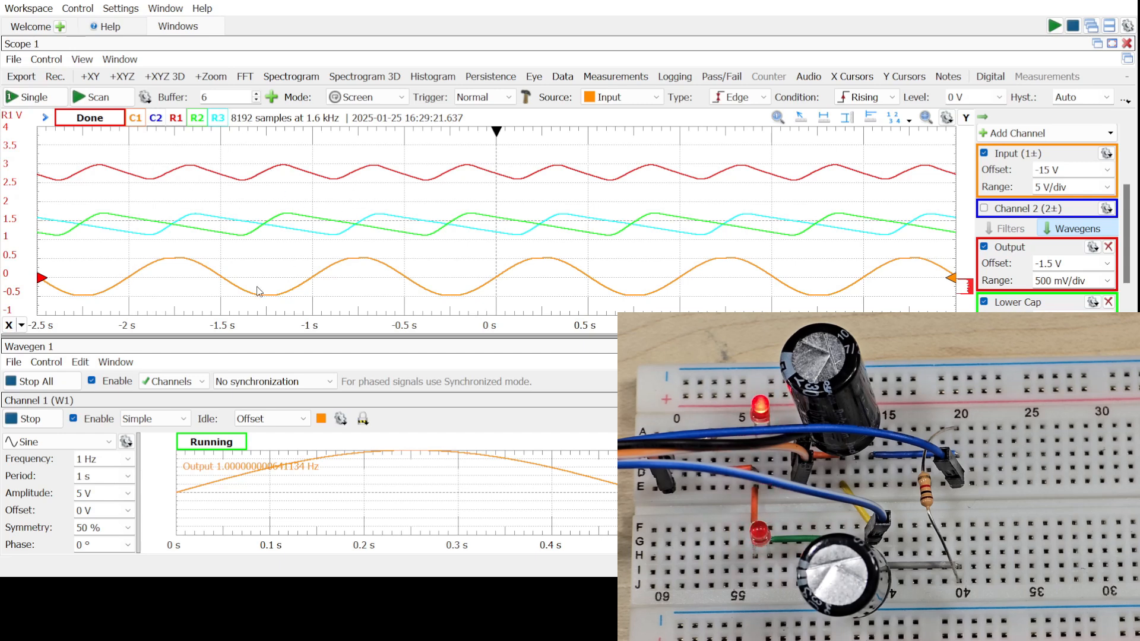
mouse_move(533, 284)
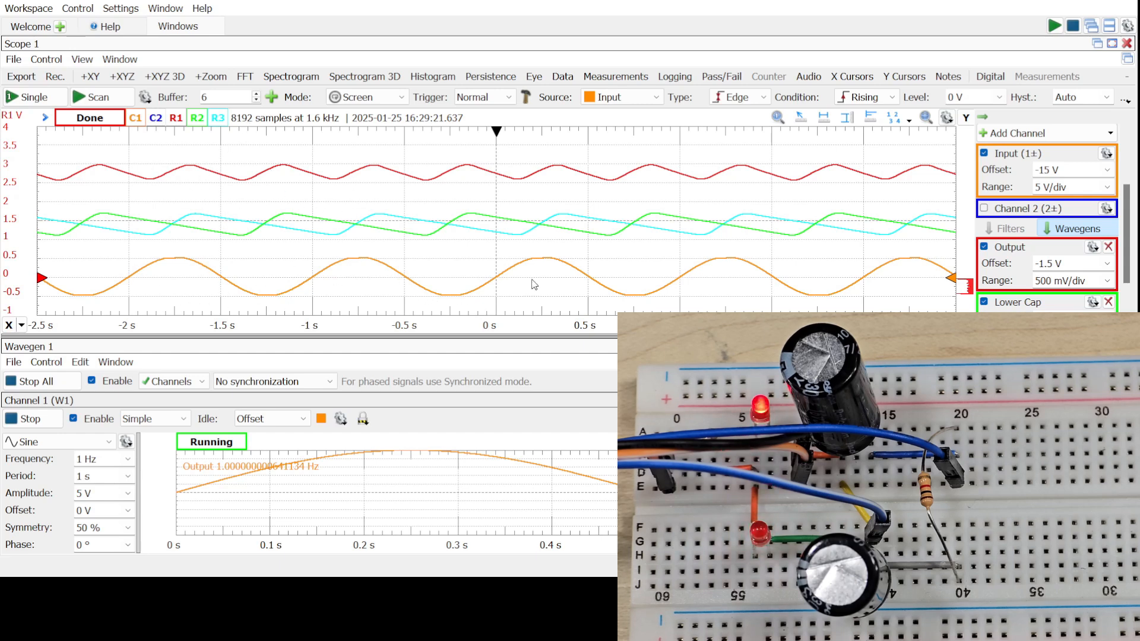
mouse_move(561, 277)
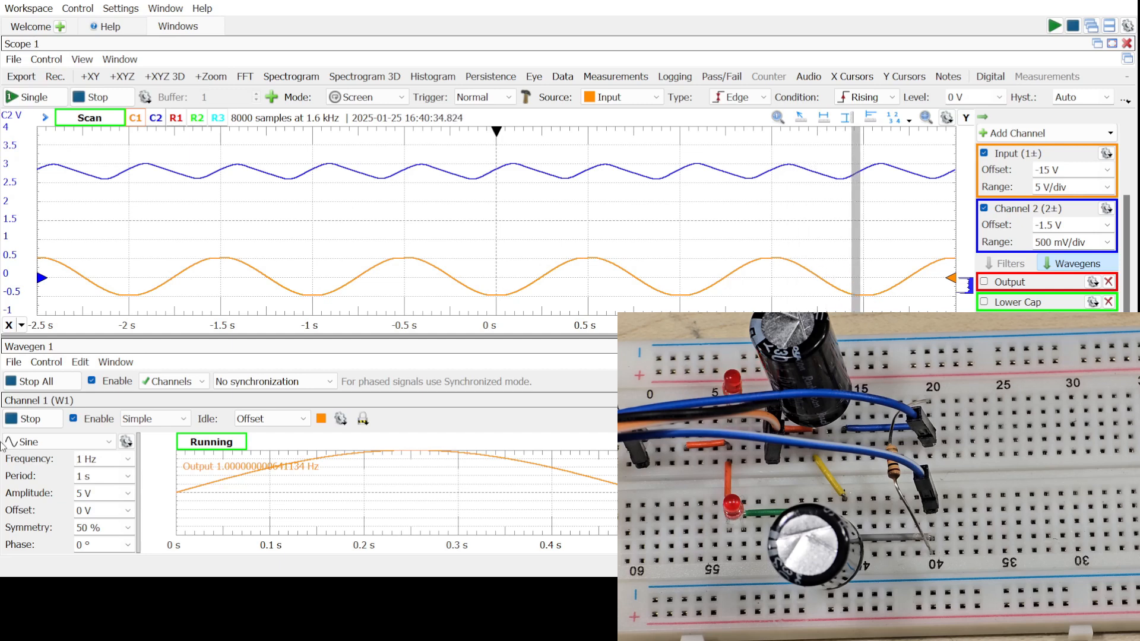
mouse_move(127, 458)
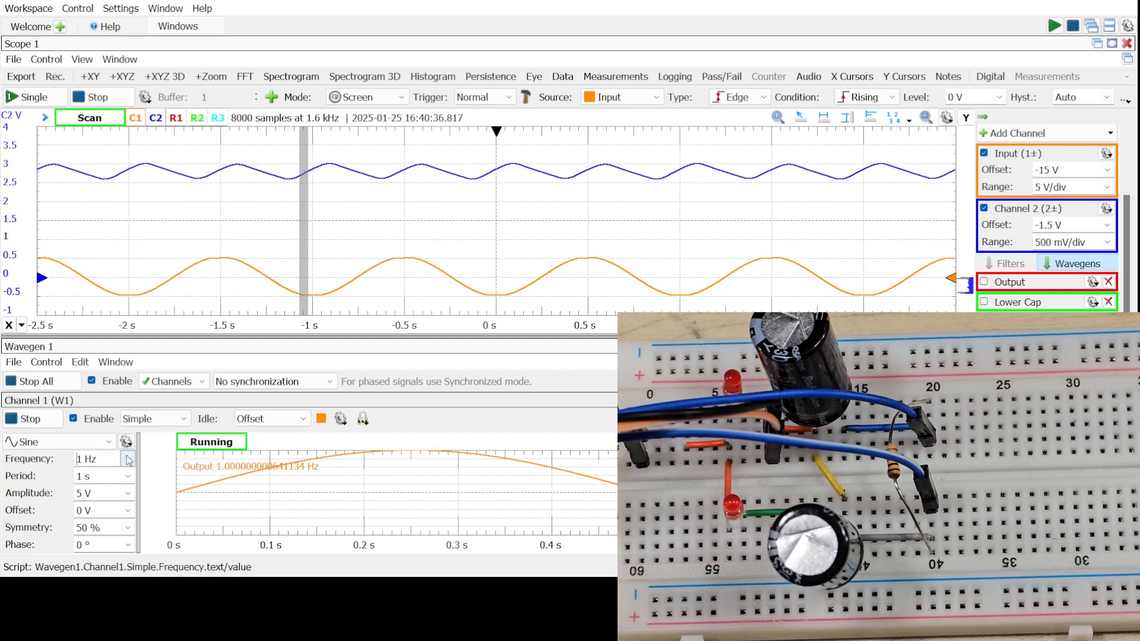
- Raise the Wavegen frequency from 1 Hz to 2 Hz and then 20 Hz so the ripple shrinks
left_click(128, 455)
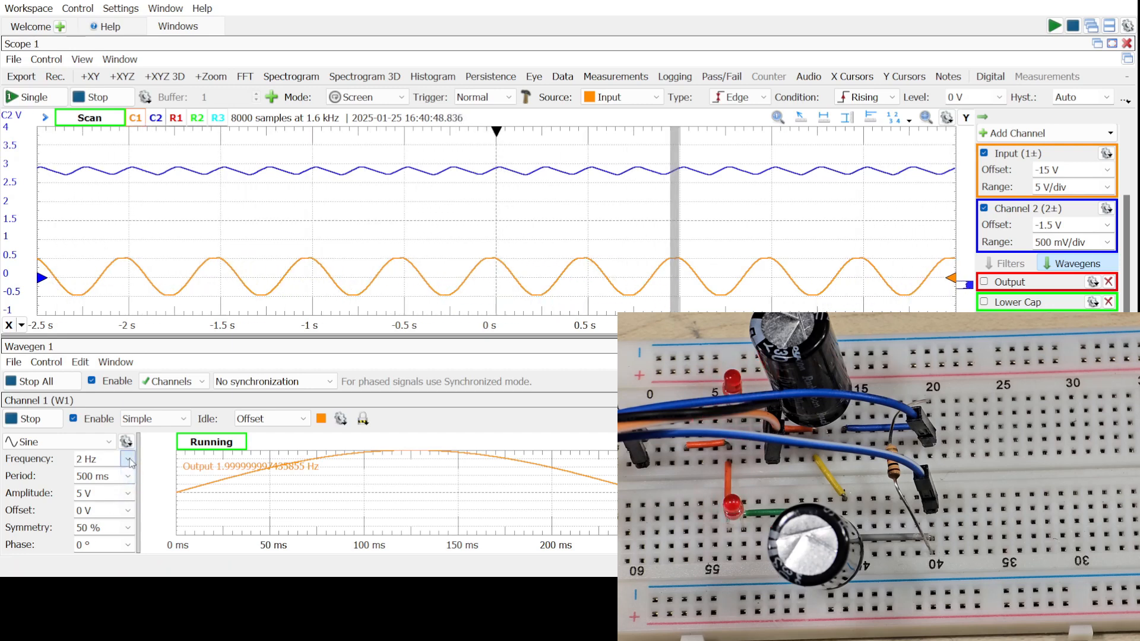
left_click(128, 454)
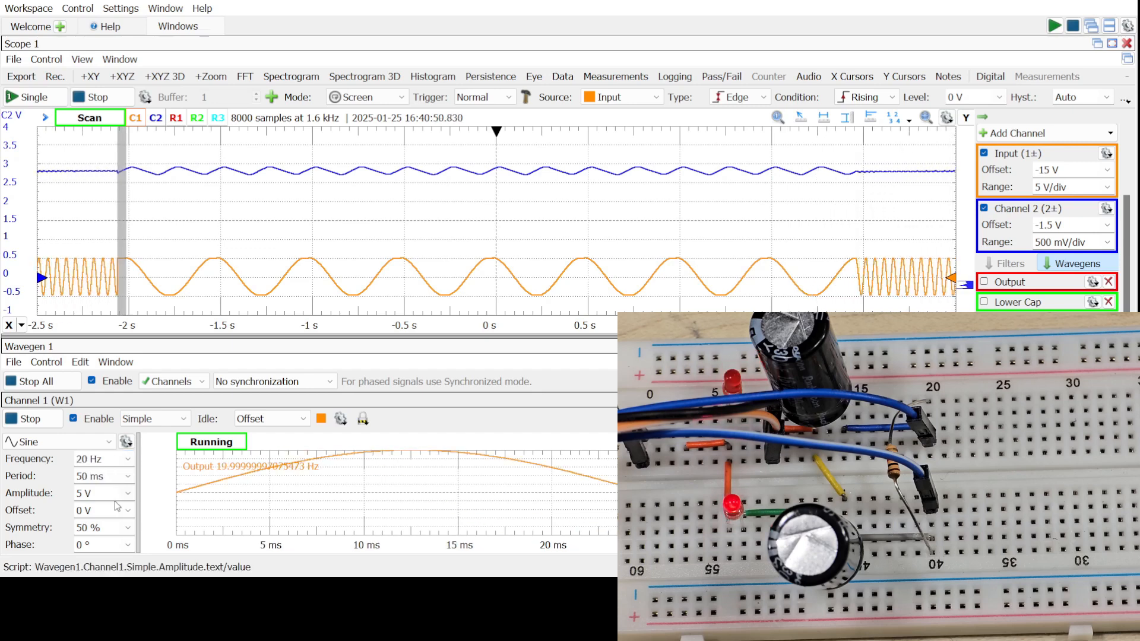